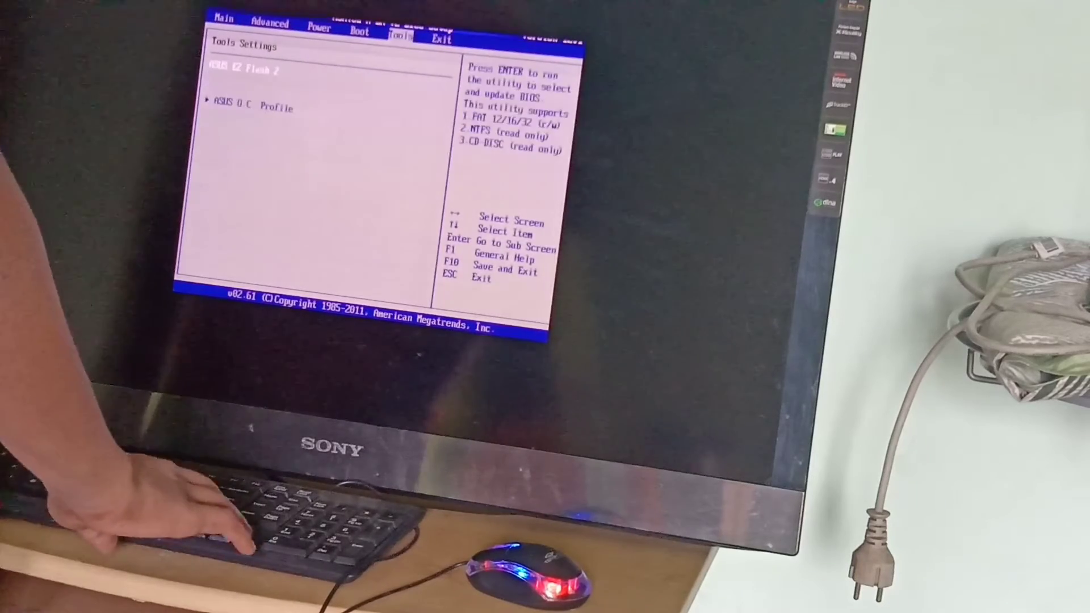
- Reach Advanced > Chipset > Internal Graphics, showing GFX0-GPP-IGFX-PCI as primary video controller
key("left")
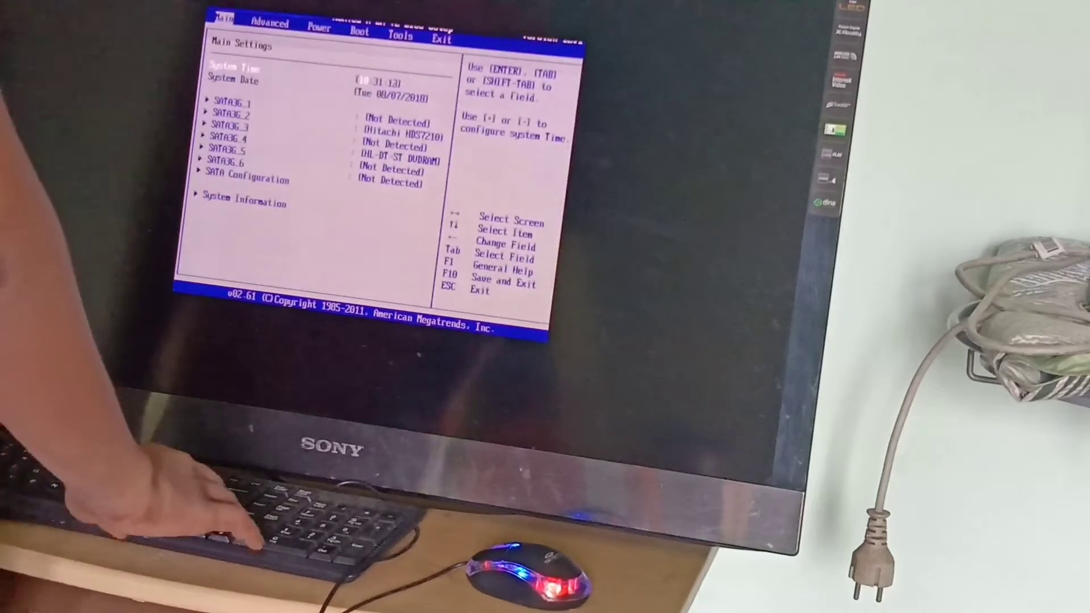
key("right")
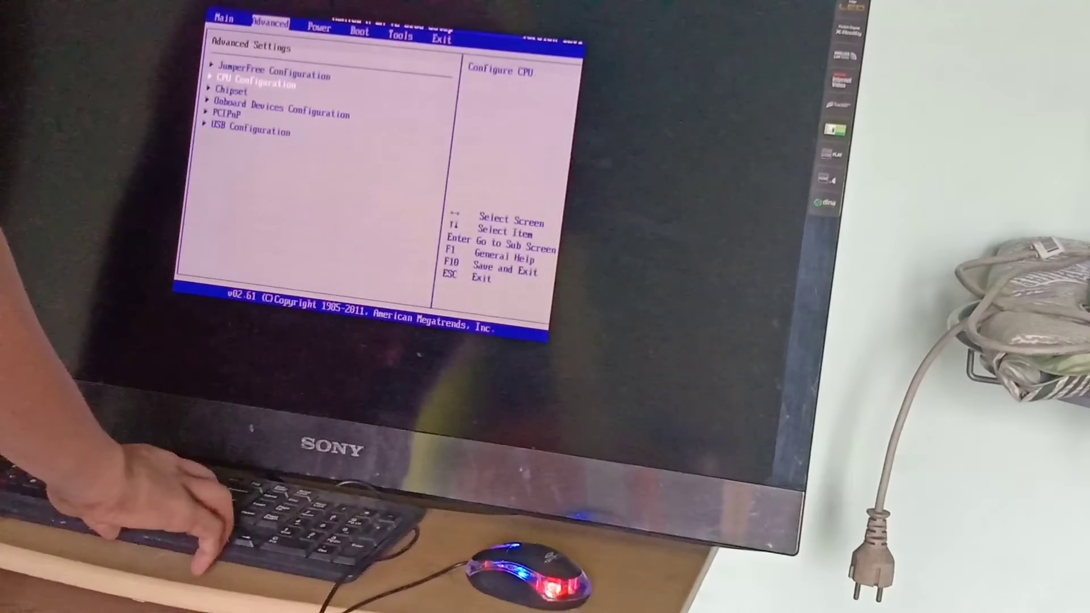
key("Down")
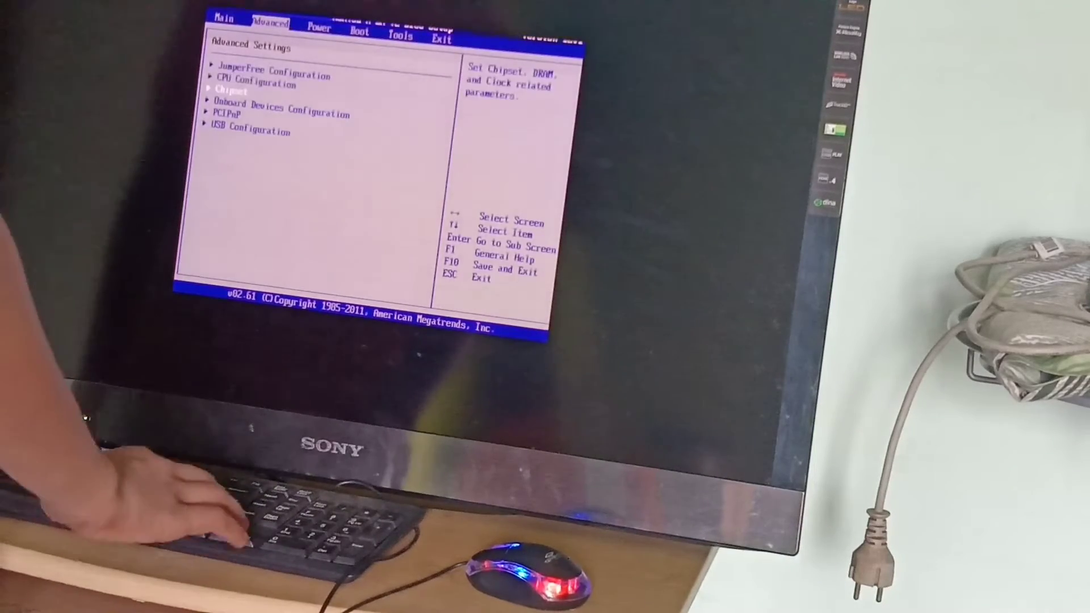
key("Enter")
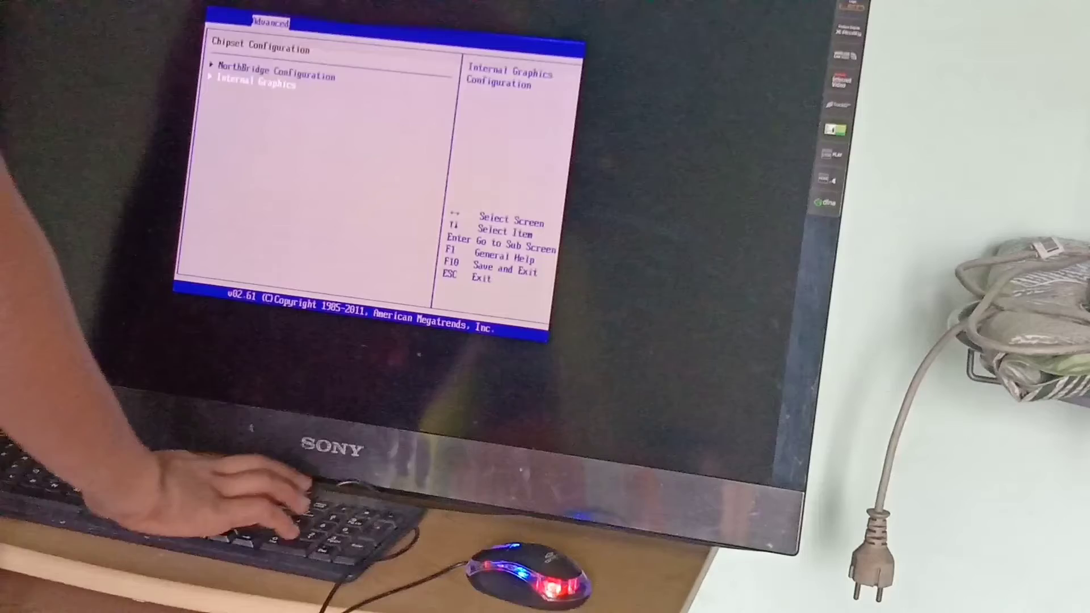
key("enter")
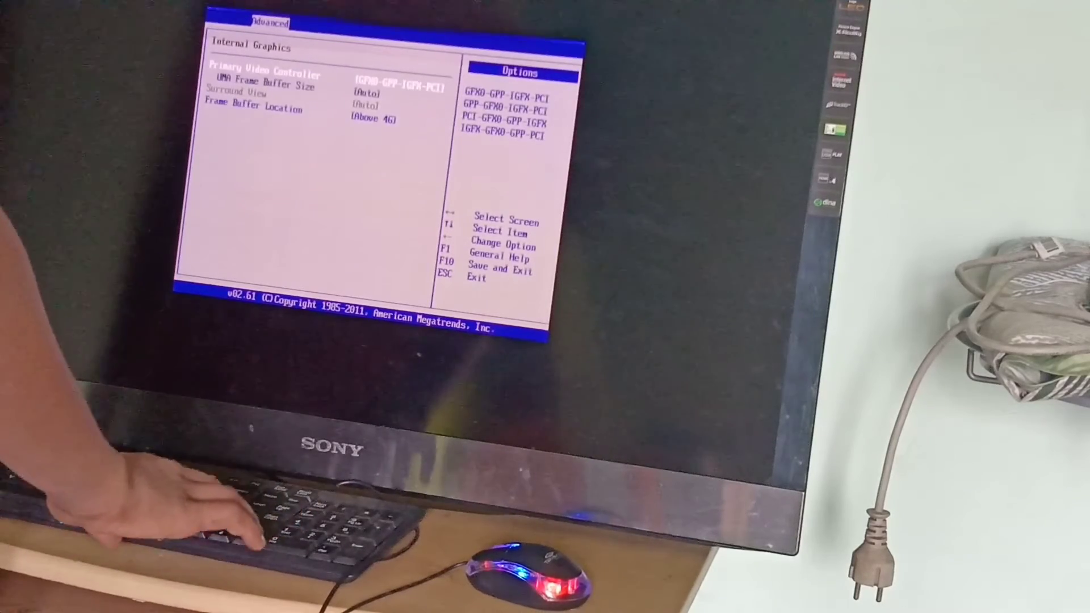
- Back out of the graphics settings and settle on the Advanced Settings page again
key("Escape")
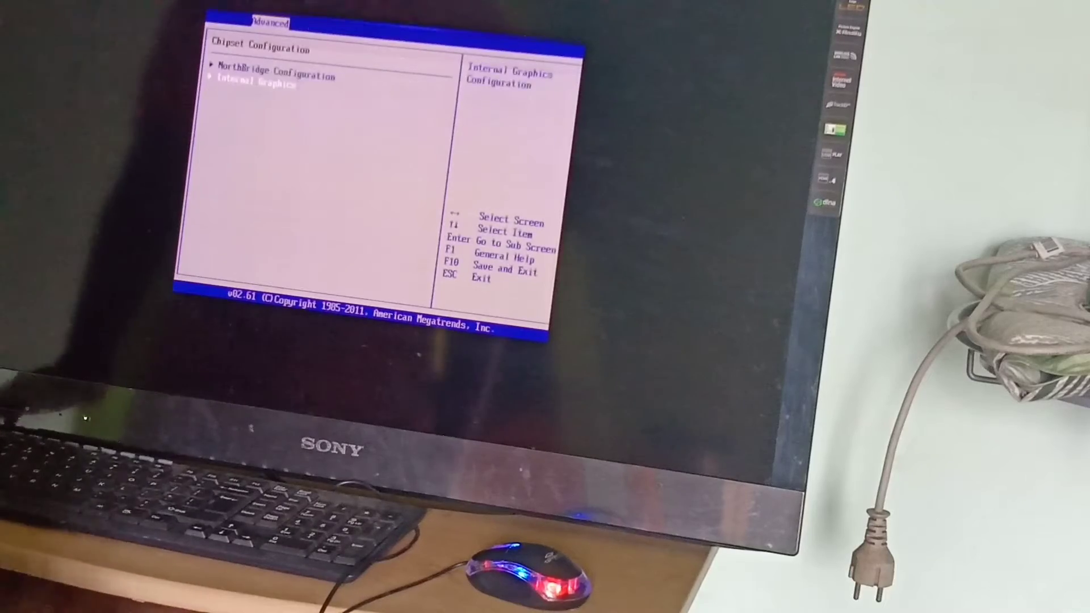
key("Right")
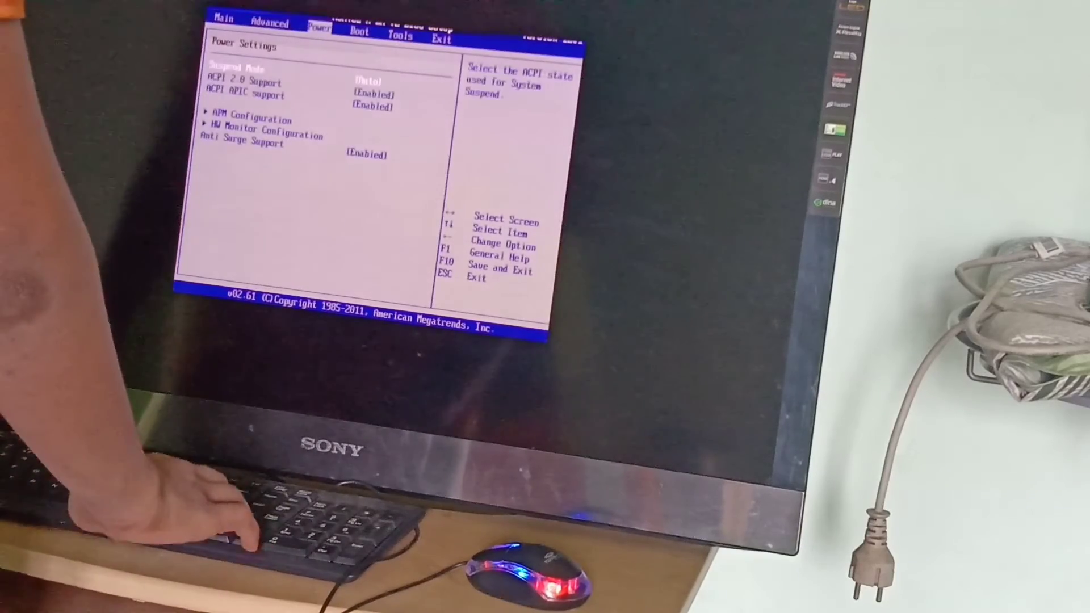
key("Left")
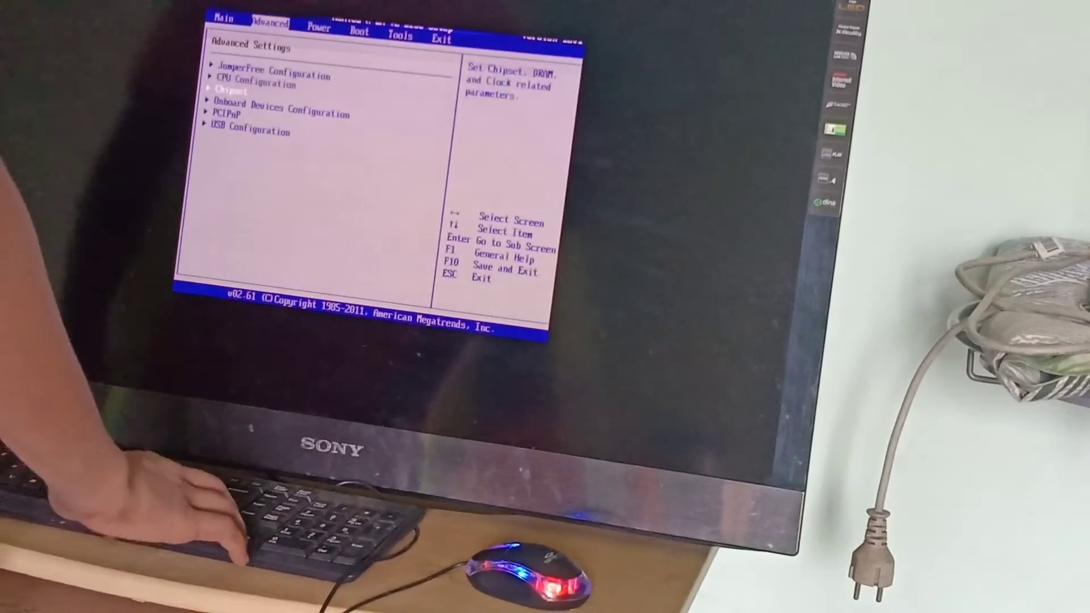
key("Enter")
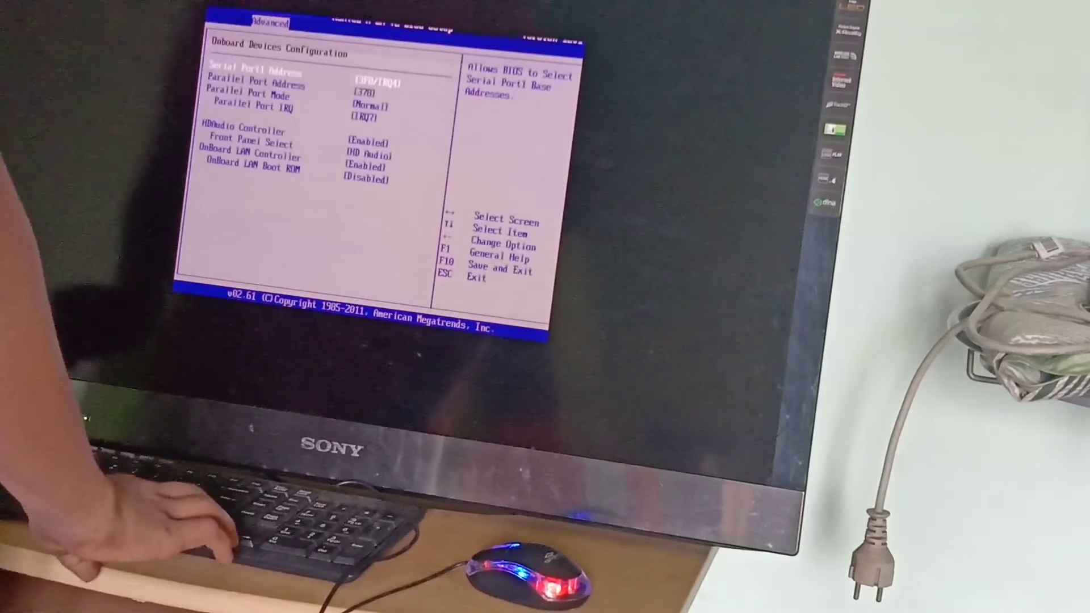
key("down")
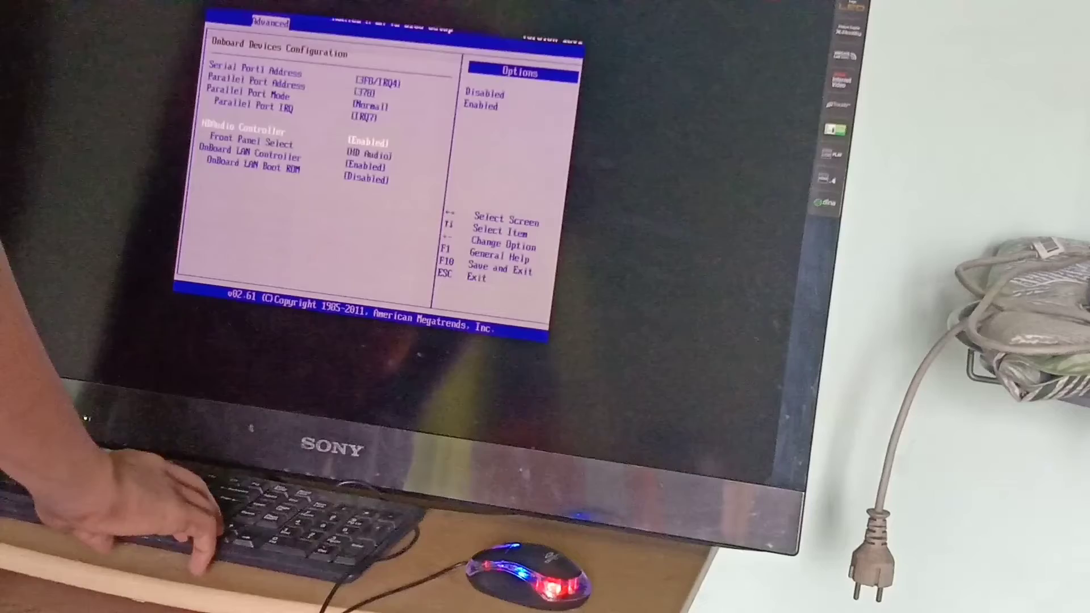
key("down")
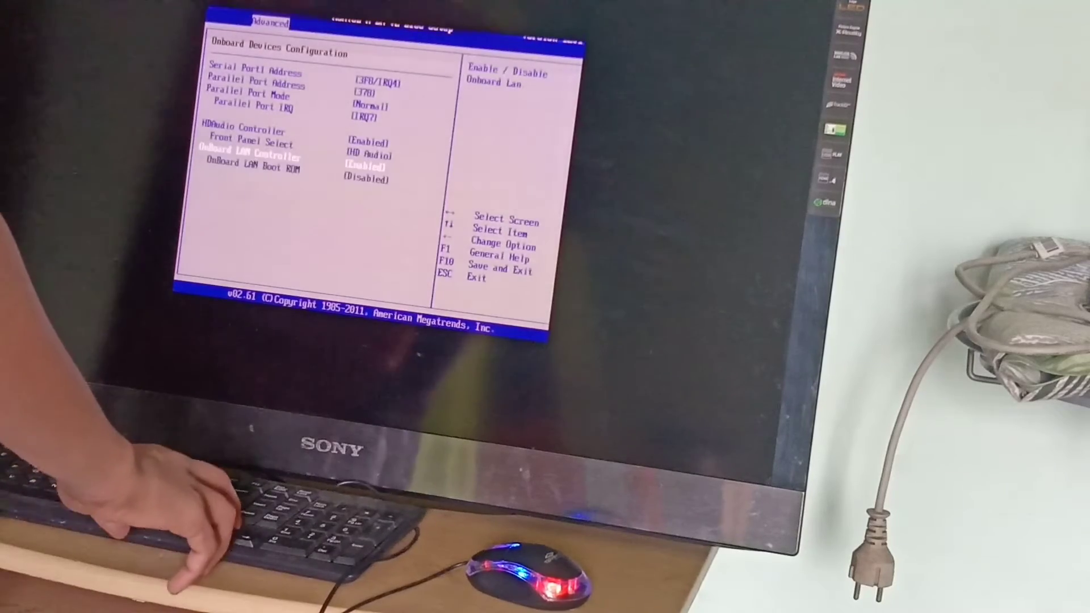
key("down")
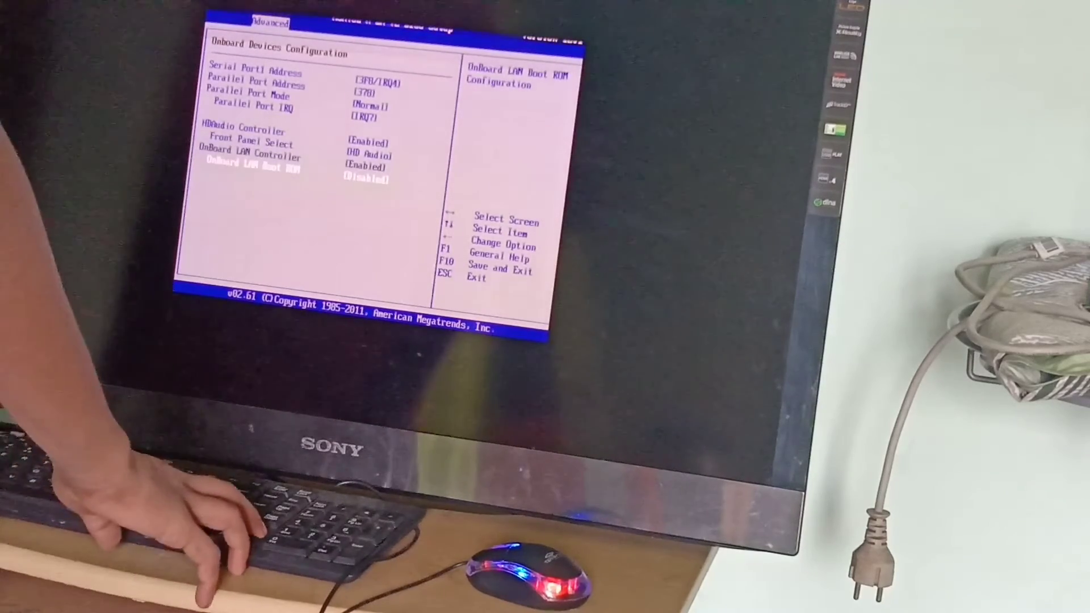
key("up")
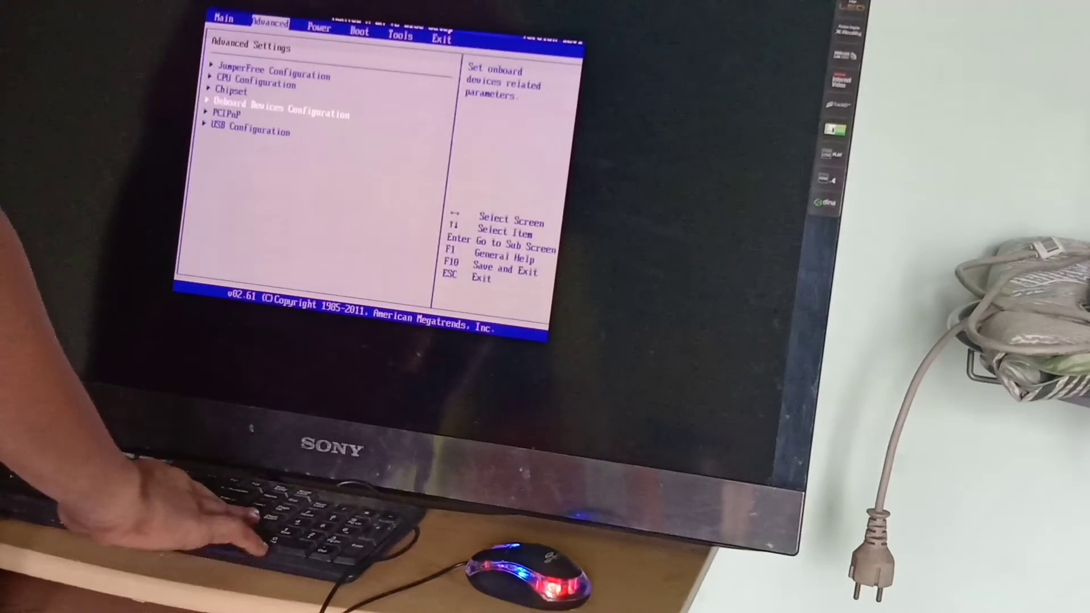
- Leave BIOS setup and boot the selected GRUB entry into Windows 10
key("Left")
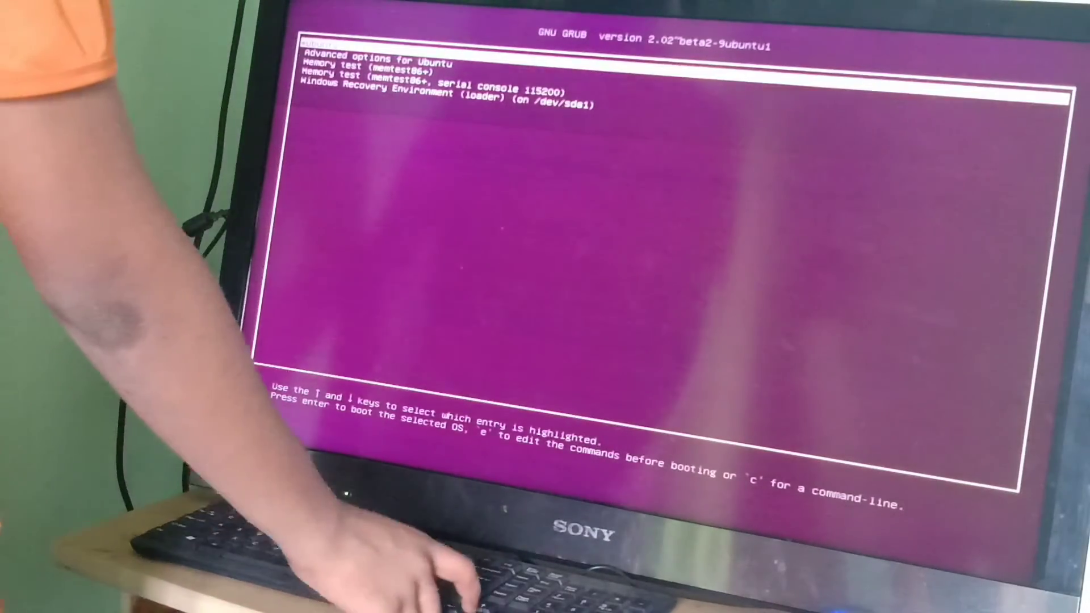
key("Down")
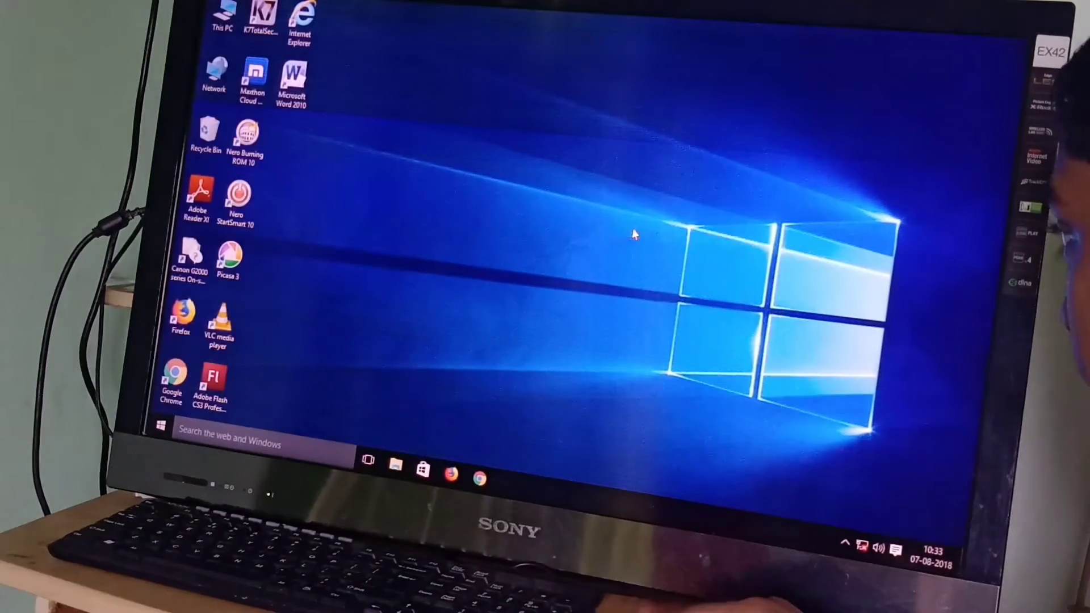
mouse_move(324, 172)
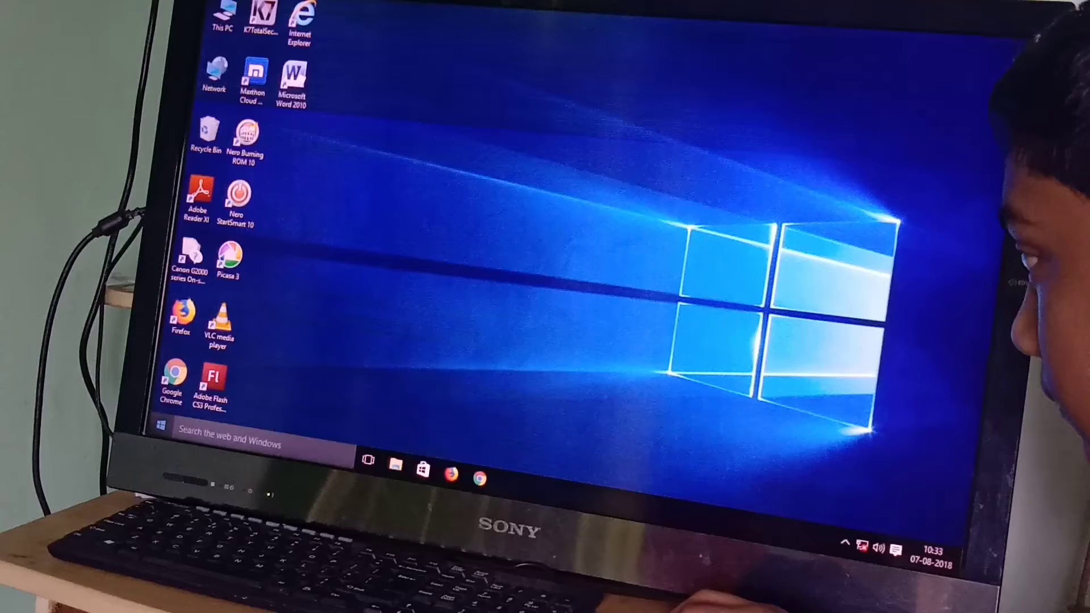
- Briefly show the Start menu on the loaded Windows 10 desktop and dismiss it
left_click(160, 425)
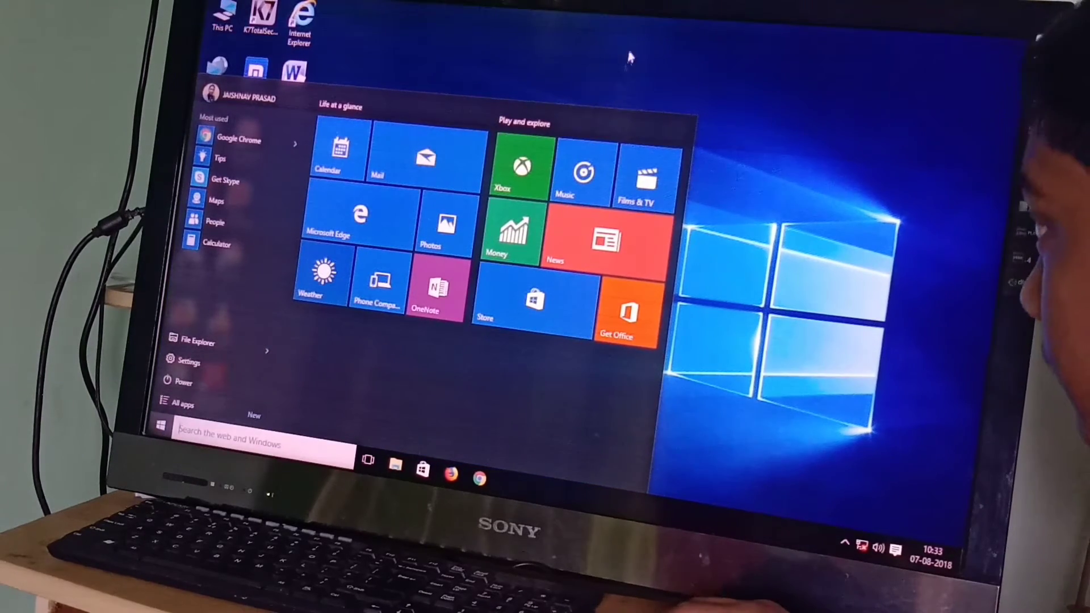
left_click(160, 426)
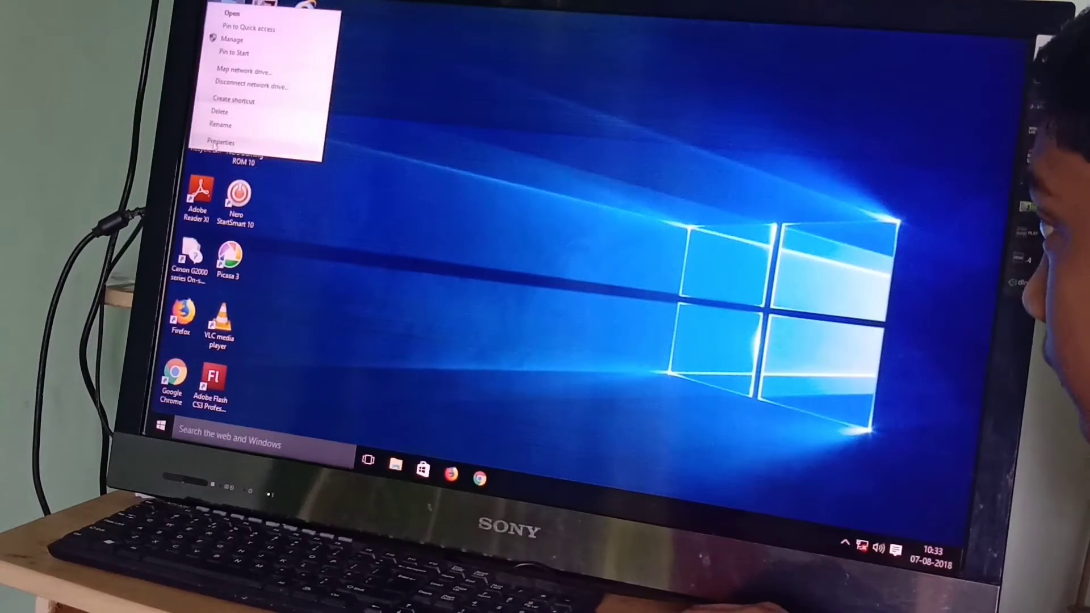
- Show This PC's System properties and Device Manager with ATI Radeon 3000 Graphics under Display adapters
left_click(221, 142)
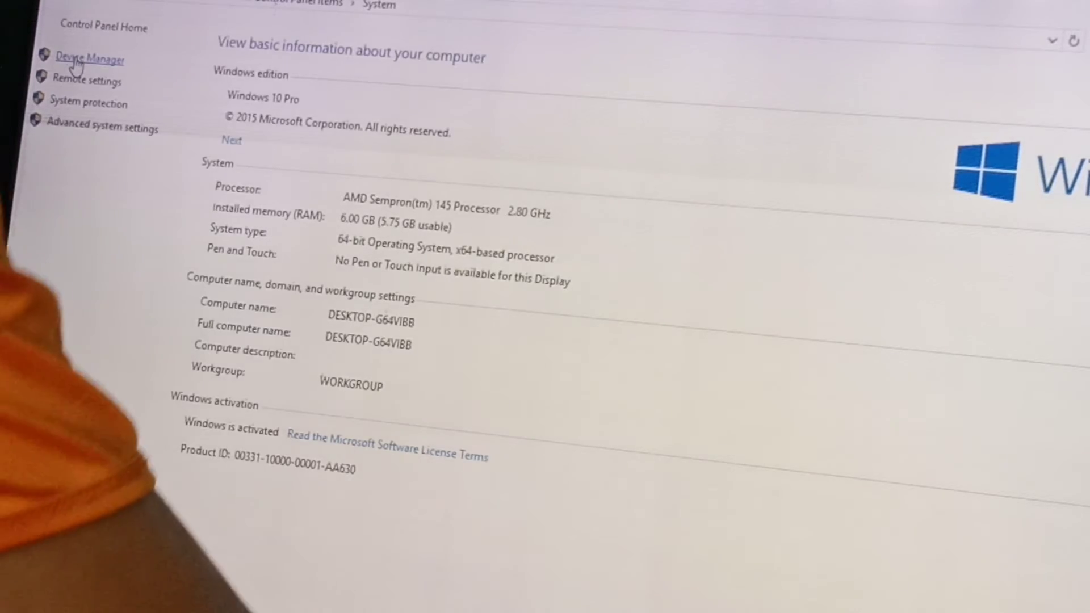
left_click(88, 59)
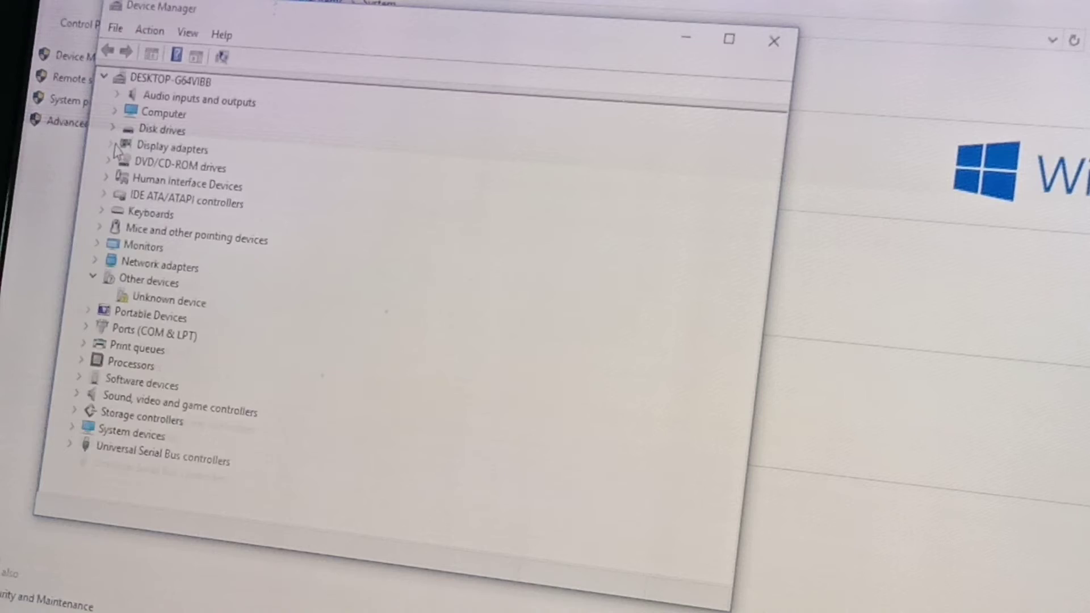
left_click(113, 147)
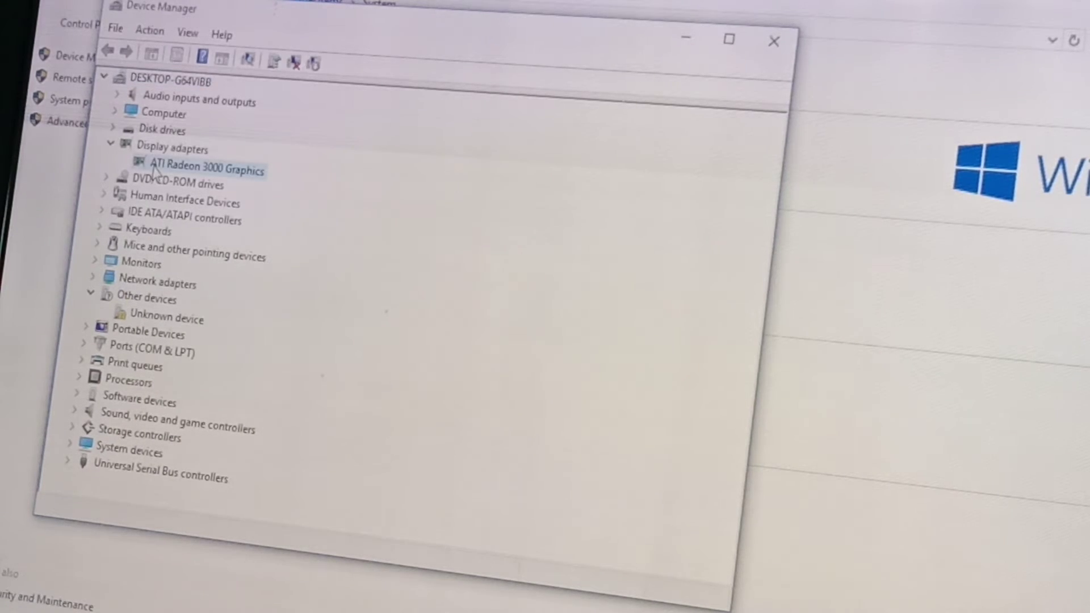
- Confirm ATI Radeon 3000 Graphics is working properly, then close its properties and Device Manager
double_click(204, 169)
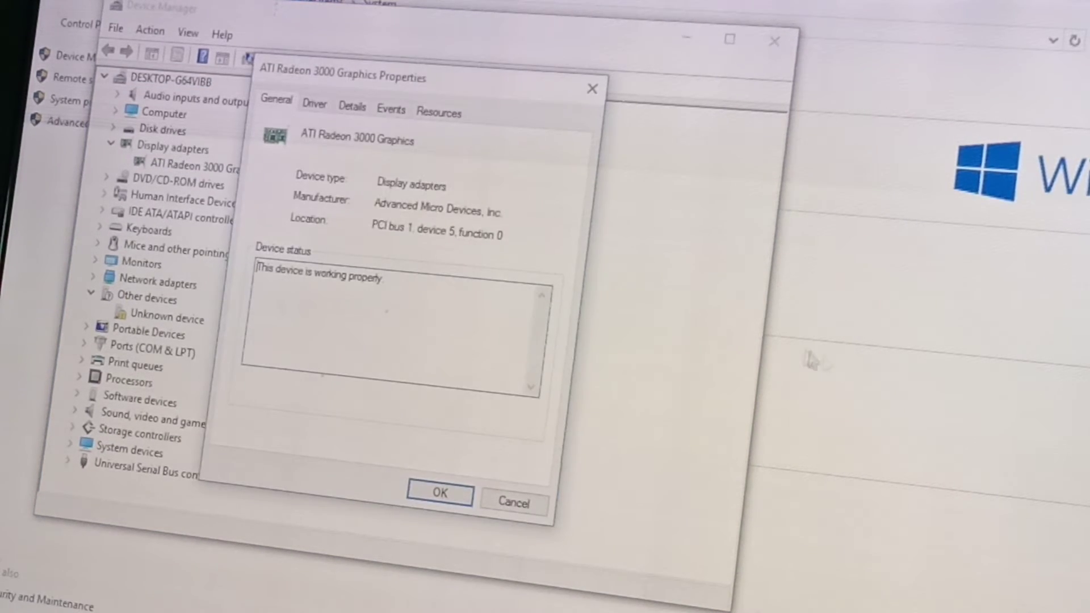
mouse_move(942, 367)
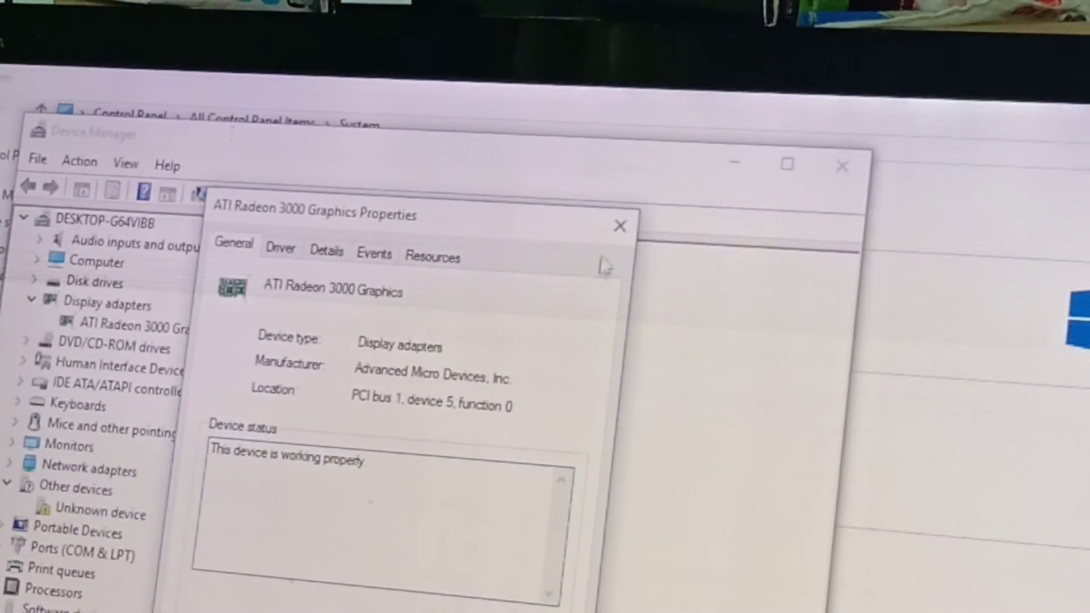
left_click(620, 226)
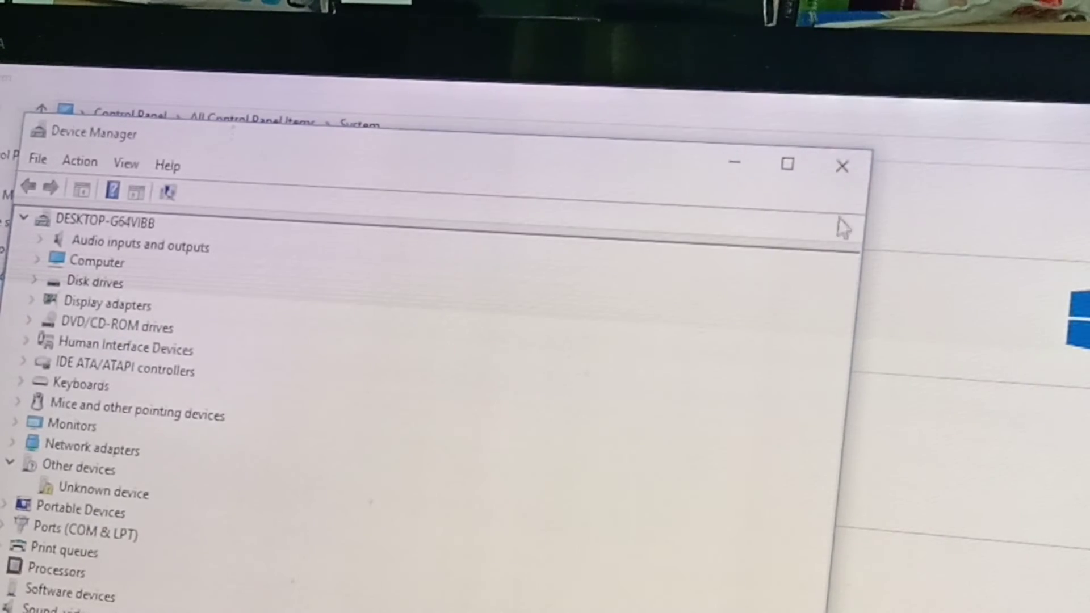
left_click(842, 165)
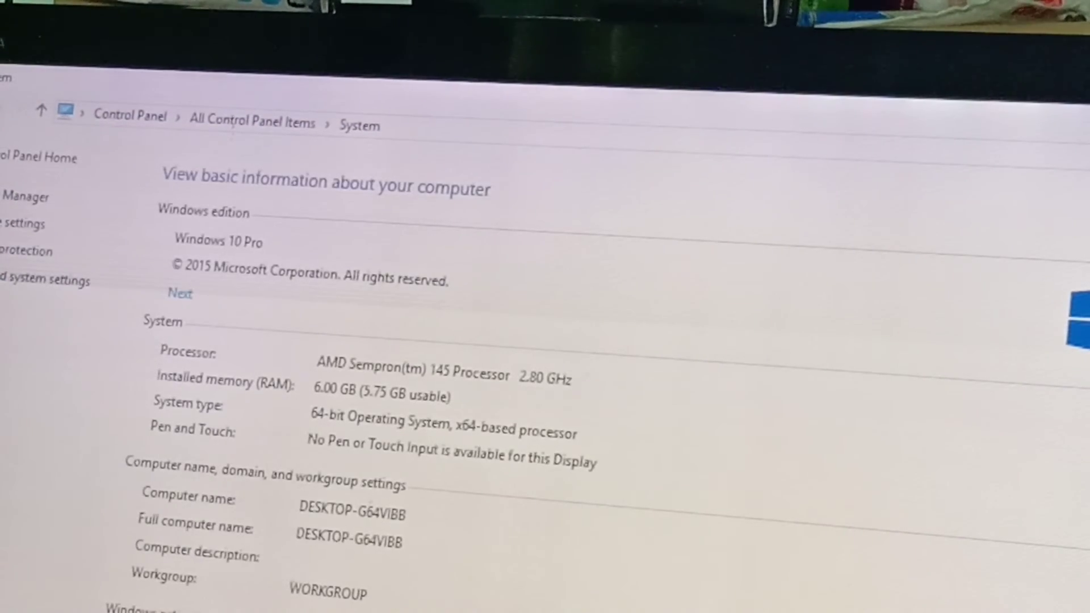